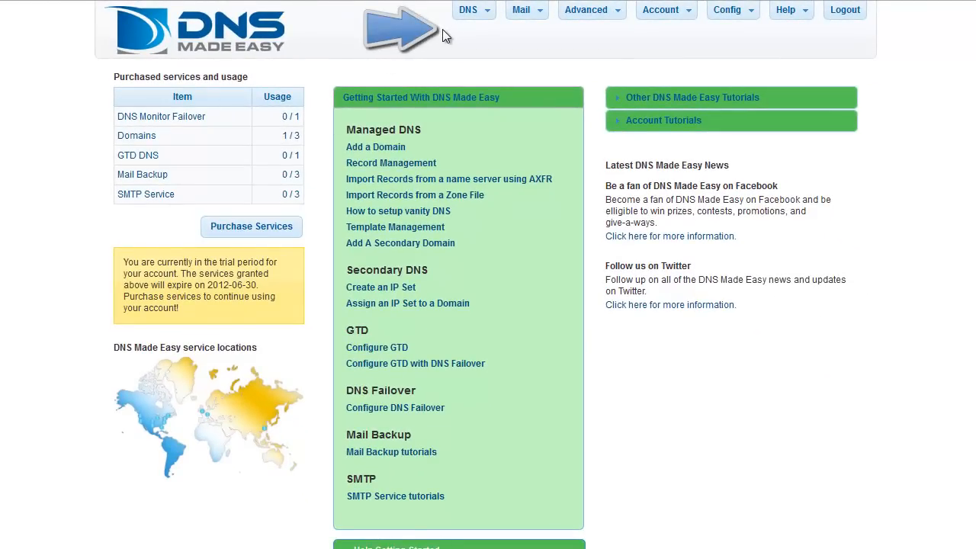
mouse_move(669, 40)
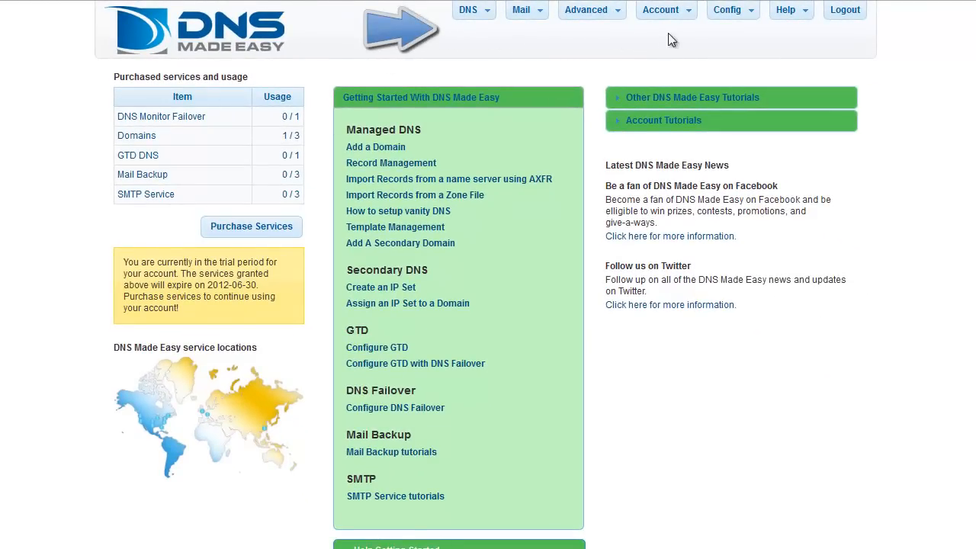
mouse_move(860, 34)
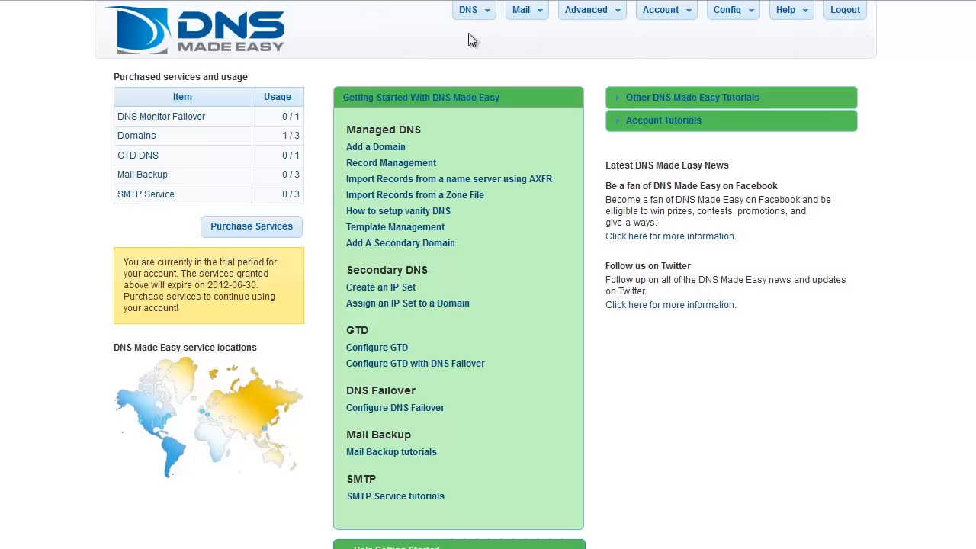
mouse_move(460, 40)
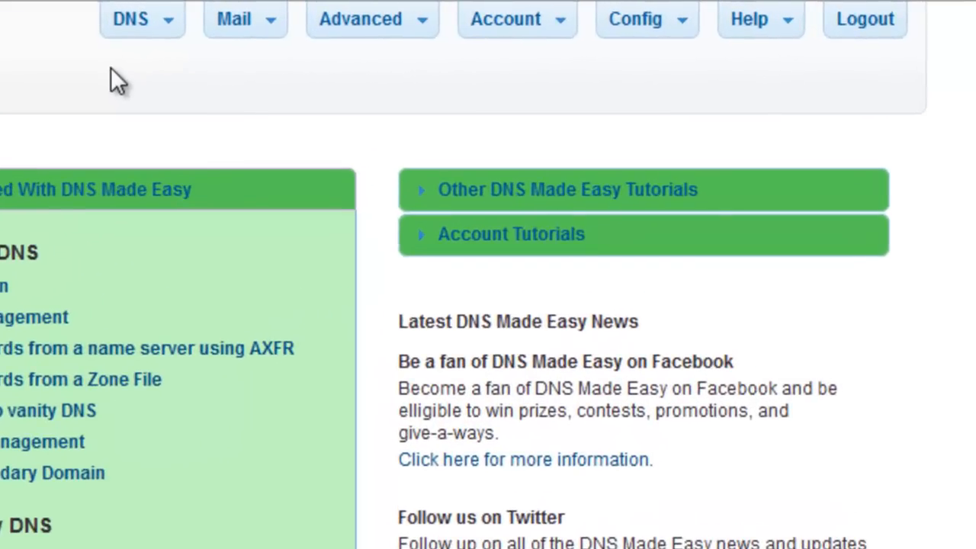
- Browse the top menus: mail services, advanced DNS features, account configuration and help
click(131, 19)
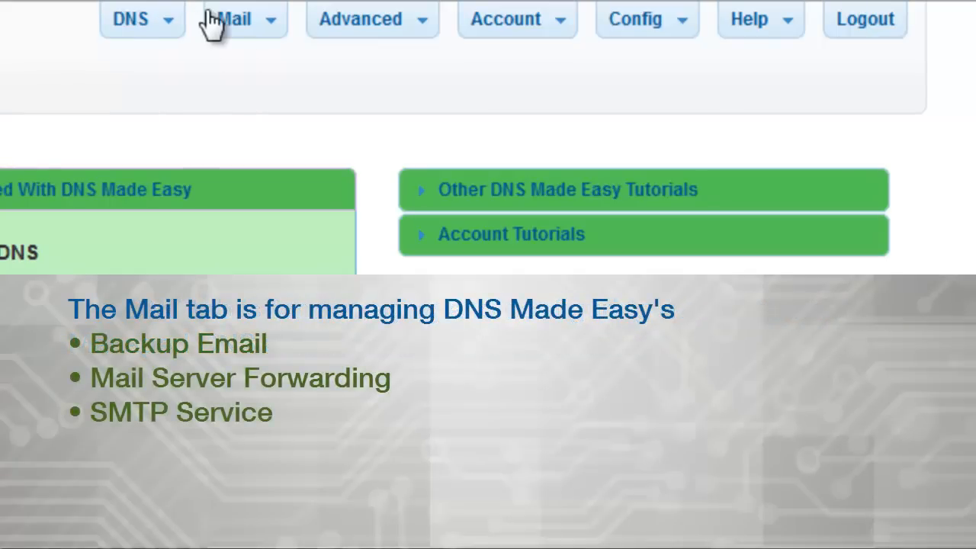
click(234, 19)
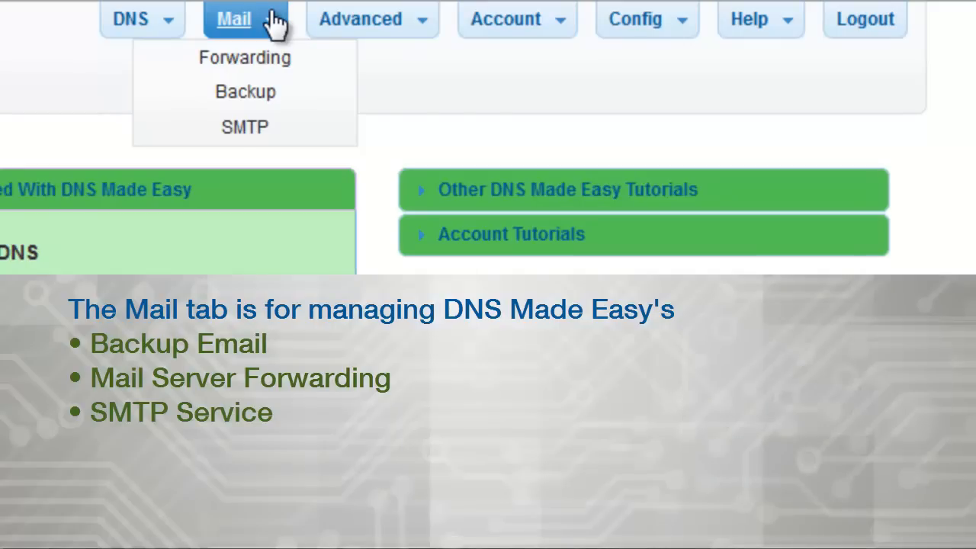
click(358, 18)
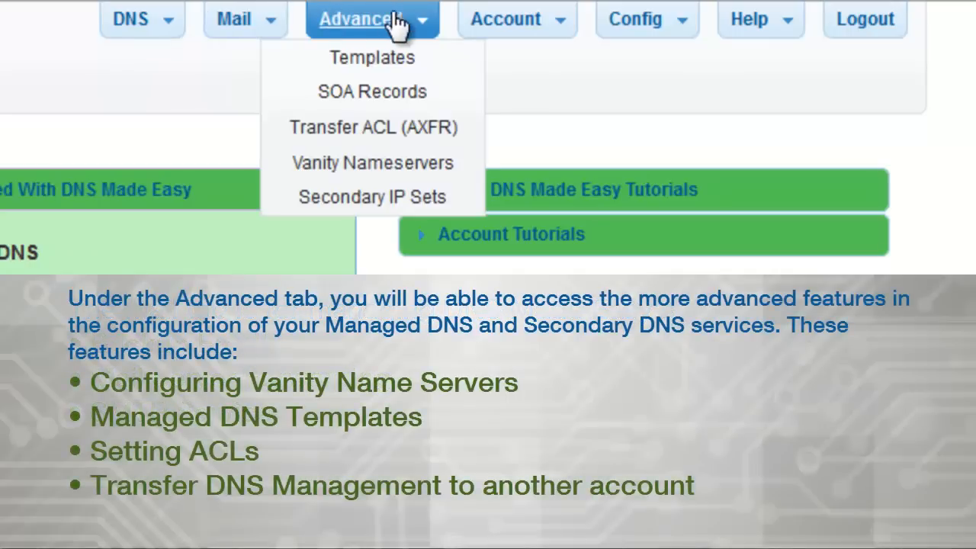
mouse_move(427, 29)
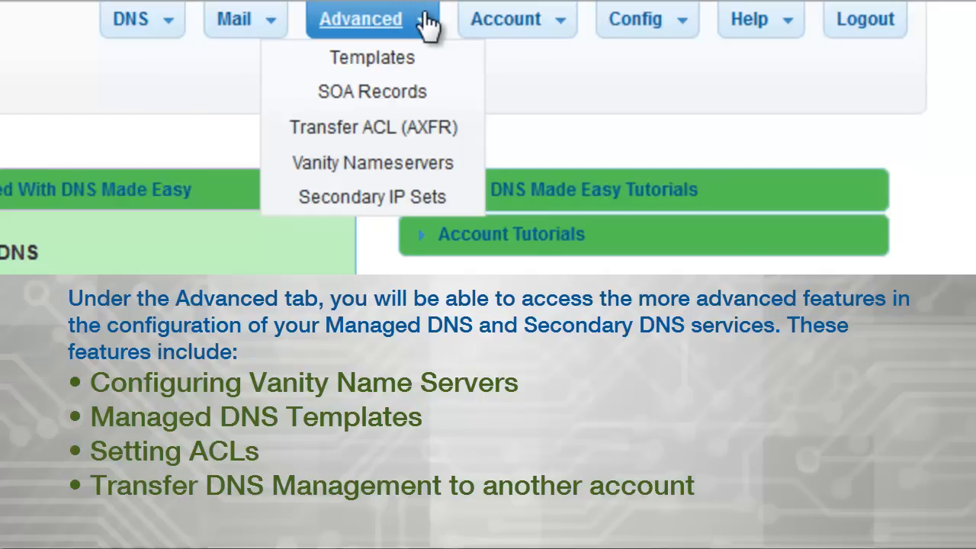
mouse_move(446, 21)
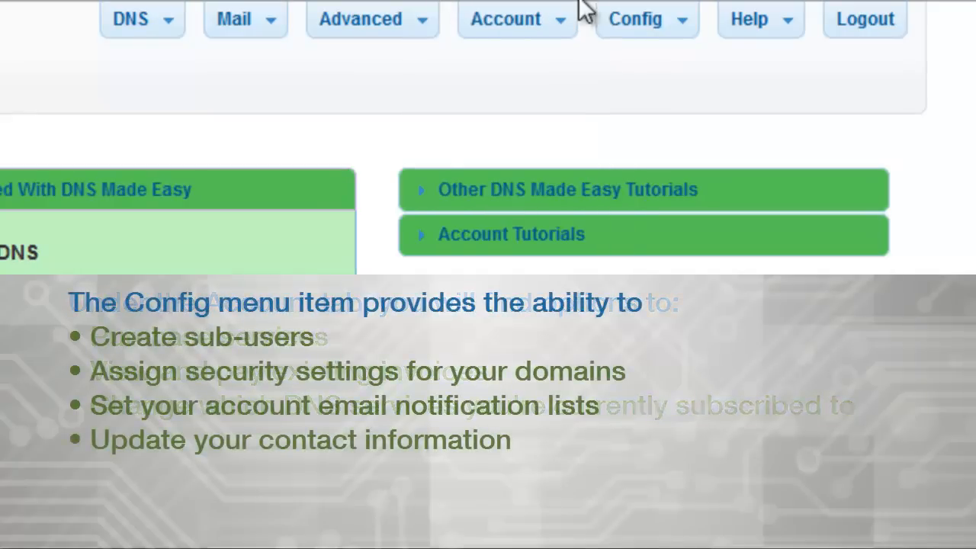
click(635, 18)
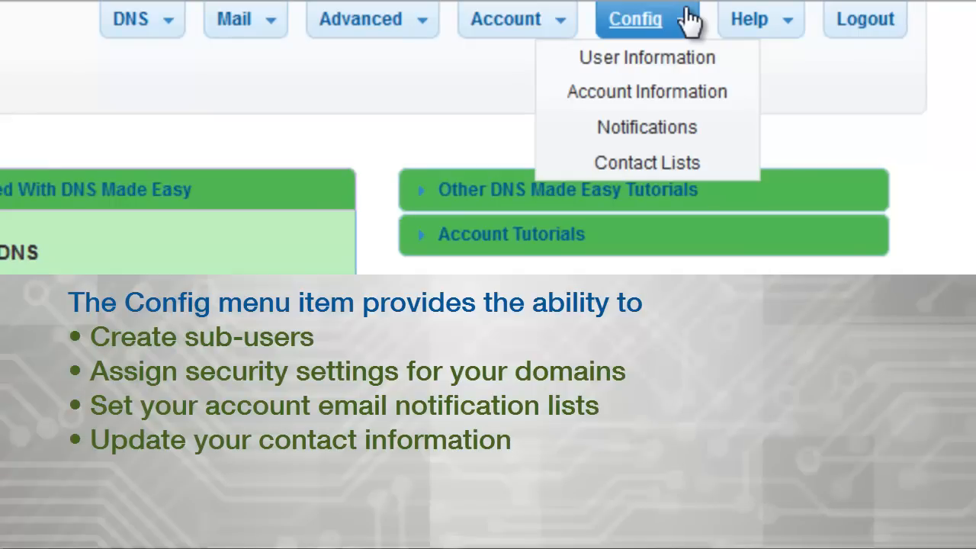
click(749, 19)
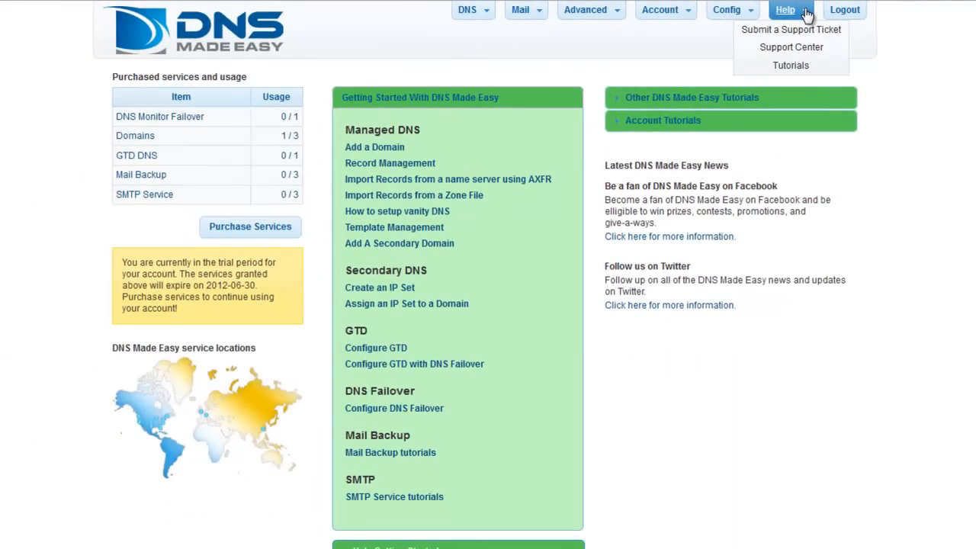
mouse_move(866, 68)
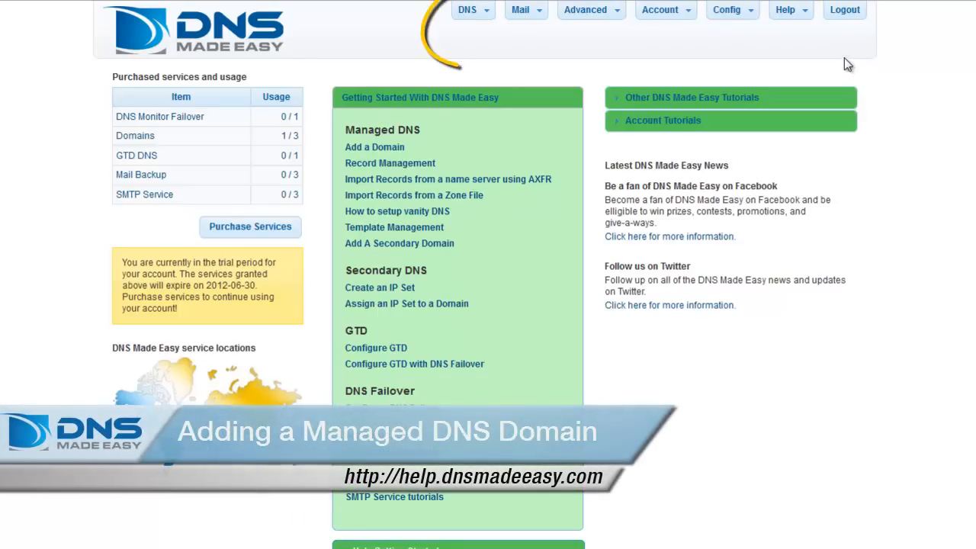
- Go to the Managed DNS page from the DNS service menu
click(467, 9)
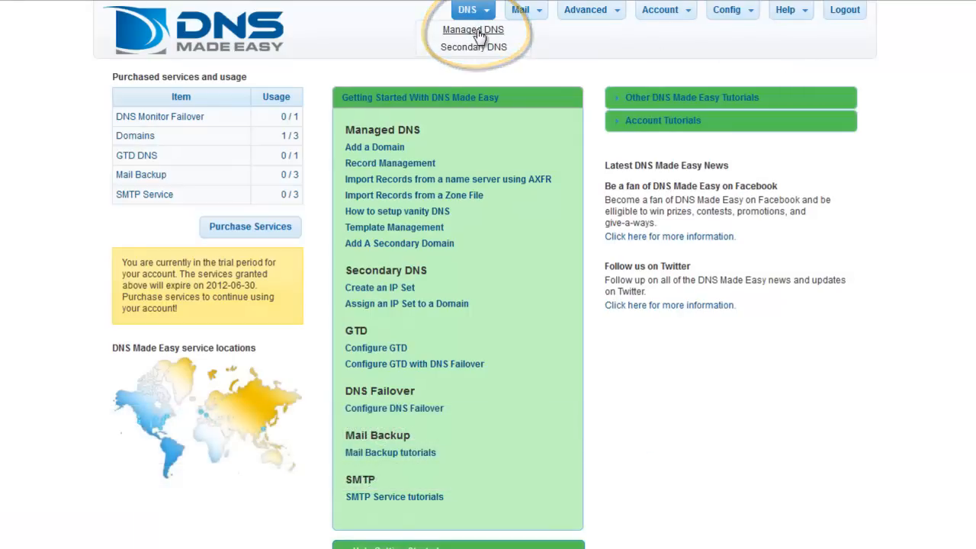
click(472, 29)
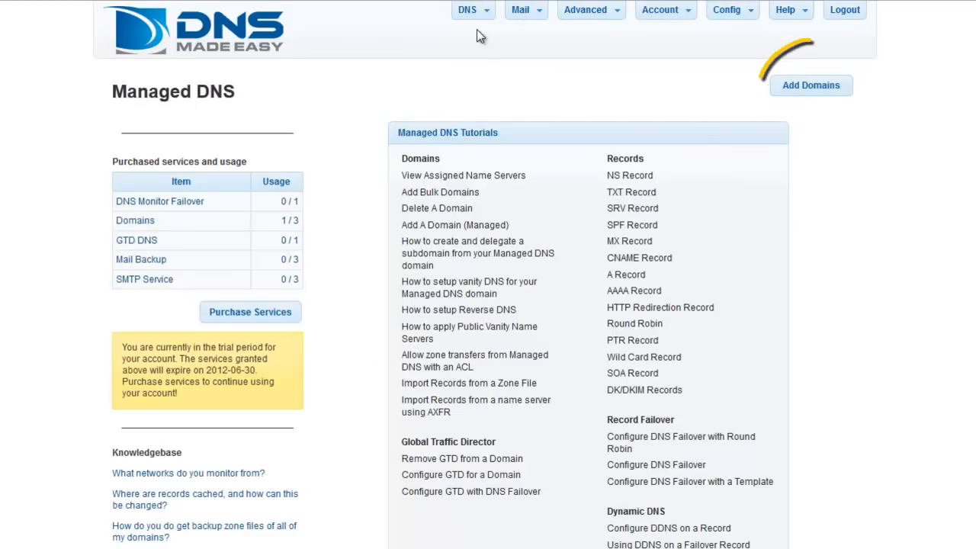
- Add example123.com as a new managed domain and confirm it
click(811, 85)
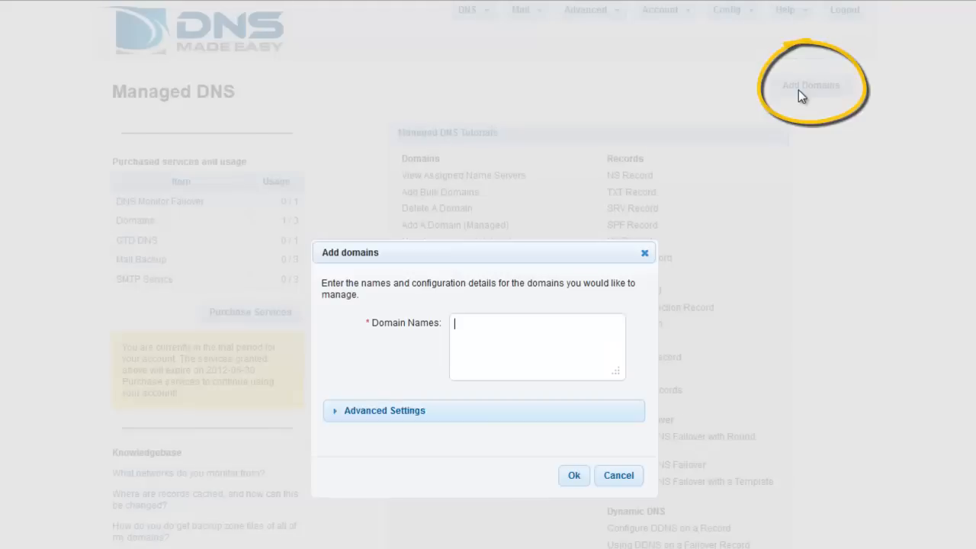
text(examp)
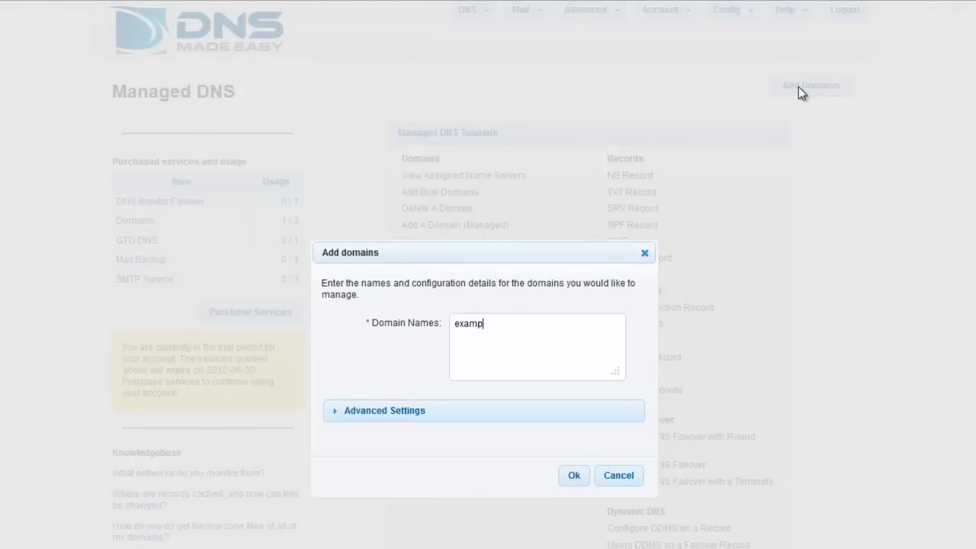
text(le123.com)
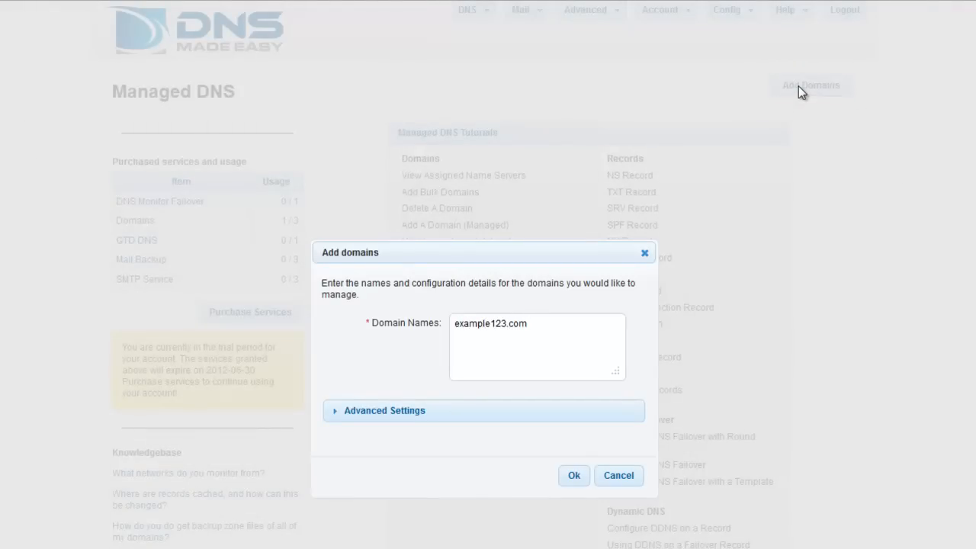
mouse_move(552, 462)
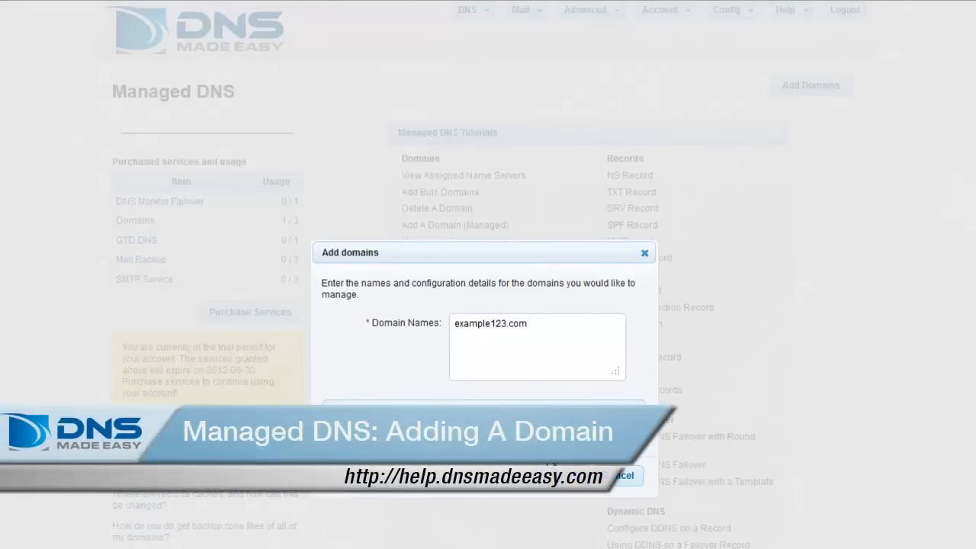
click(574, 475)
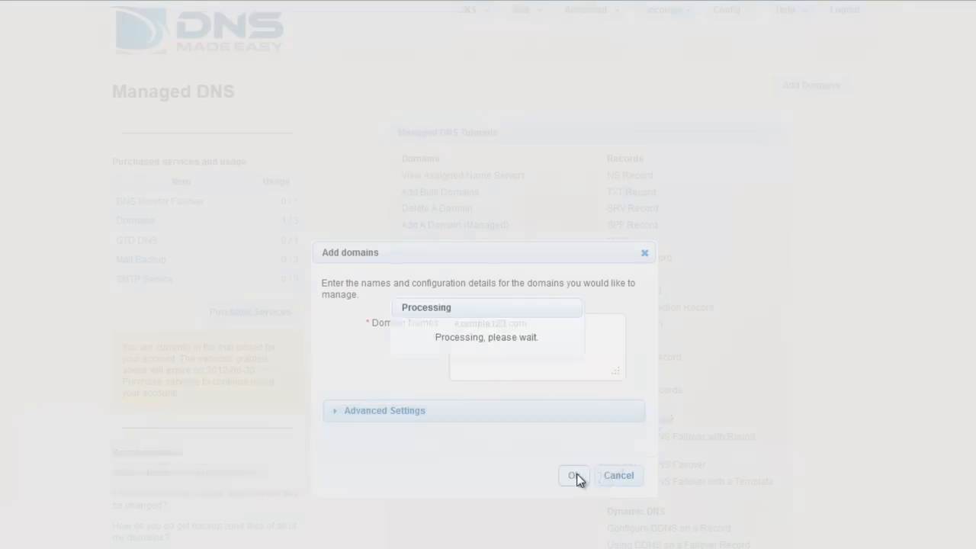
click(573, 476)
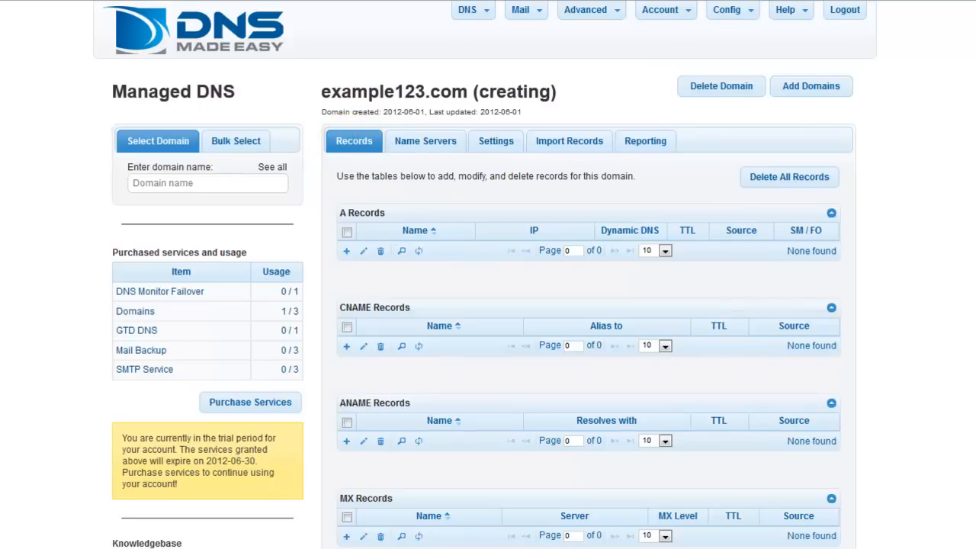
scroll(down, 3)
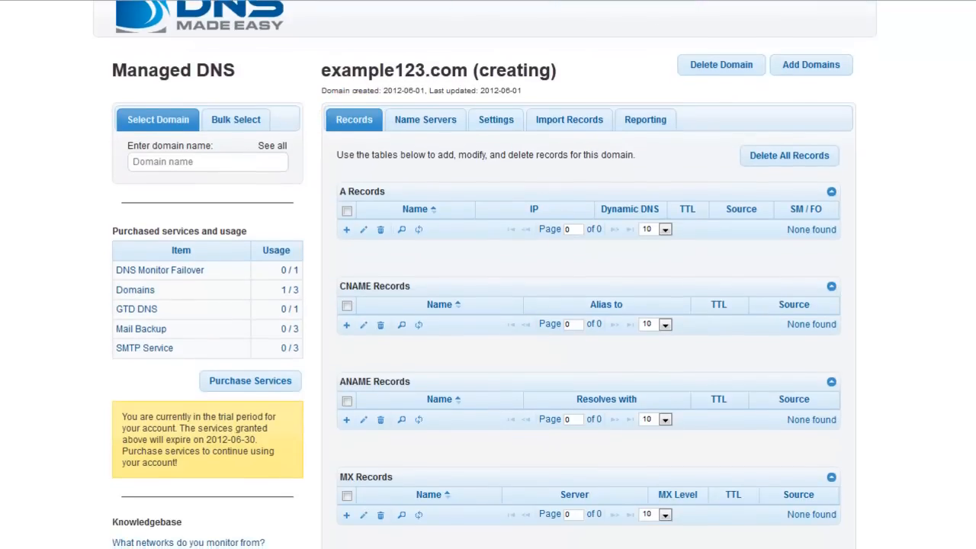
scroll(down, 3)
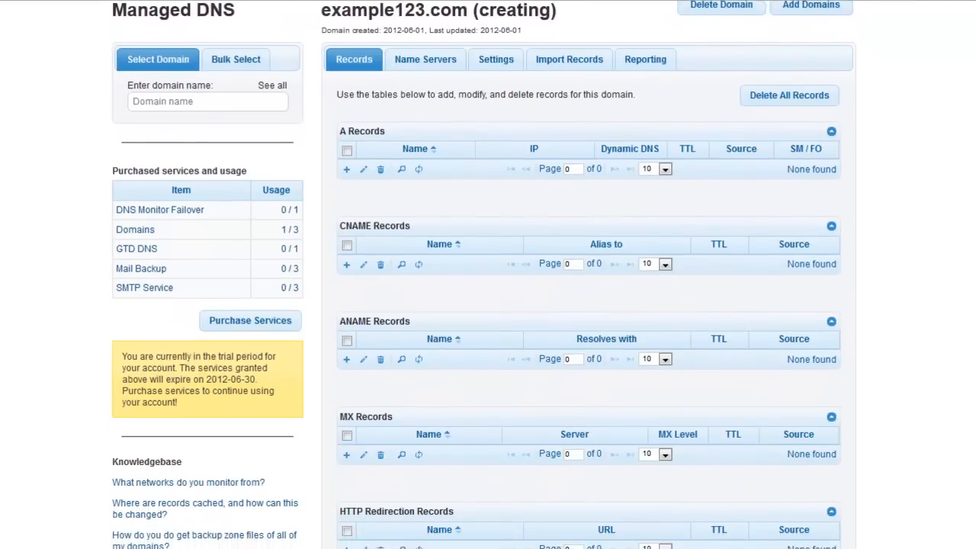
scroll(down, 3)
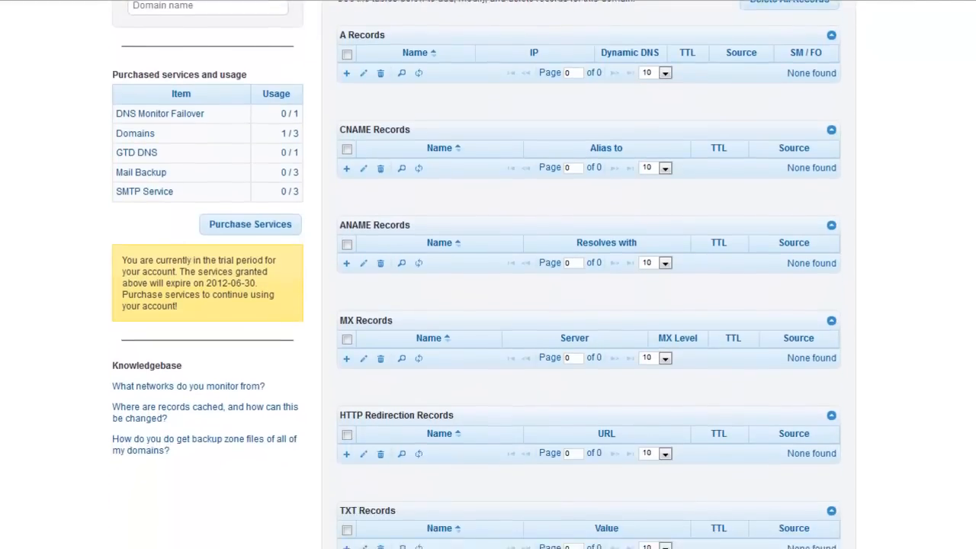
scroll(down, 3)
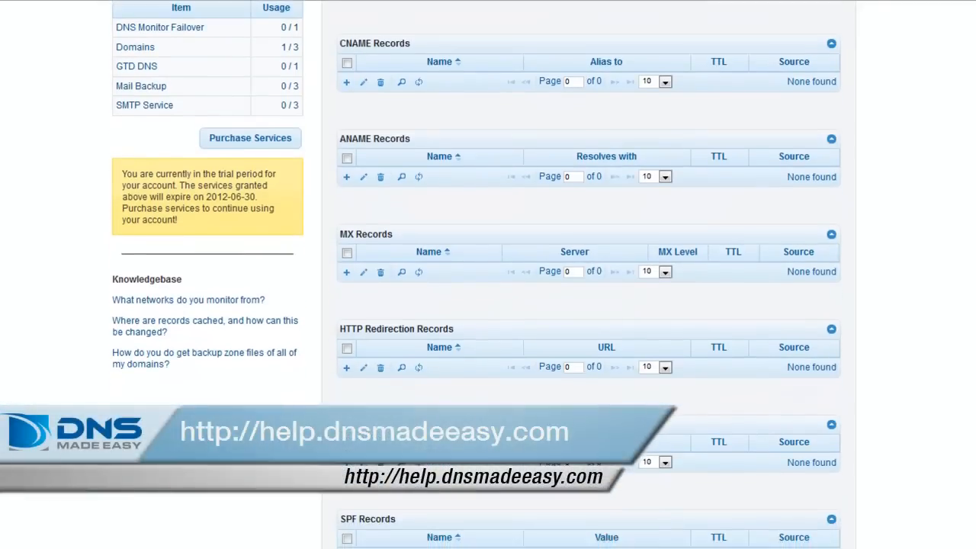
scroll(up, 3)
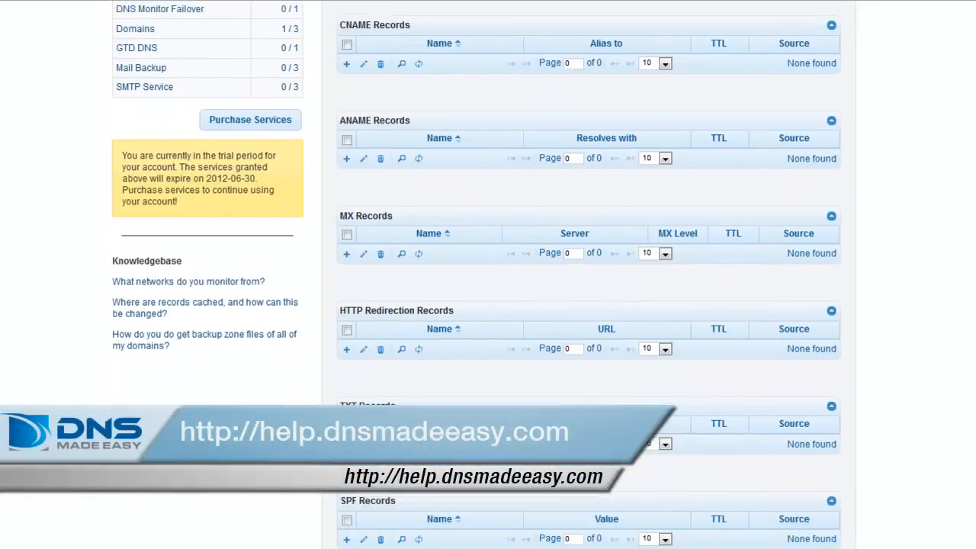
scroll(up, 3)
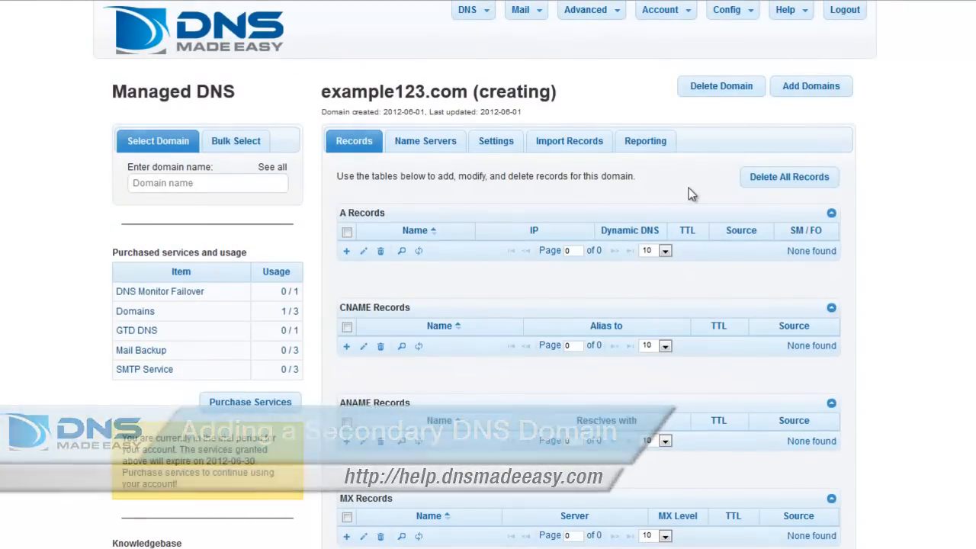
- In the Secondary DNS area, start a new secondary domain named example234.com
click(467, 10)
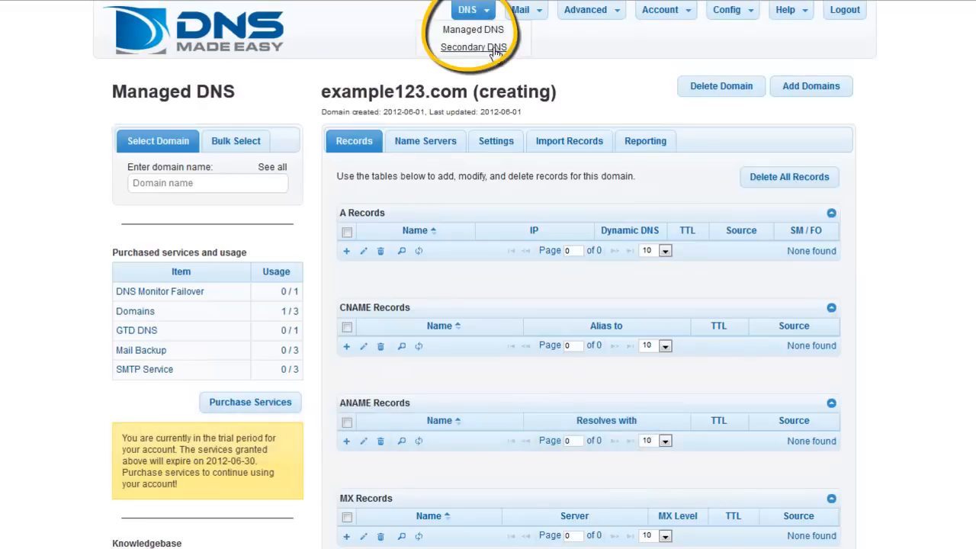
click(472, 48)
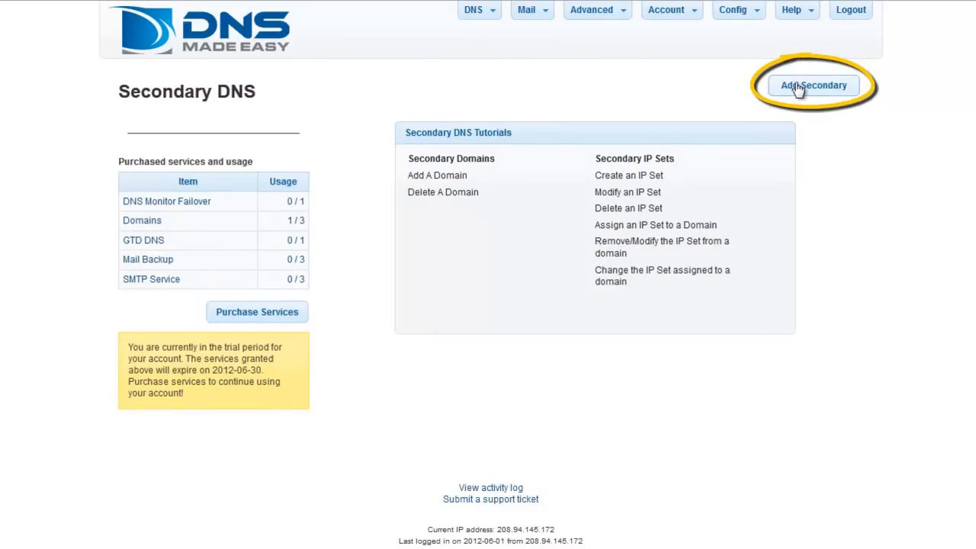
click(812, 85)
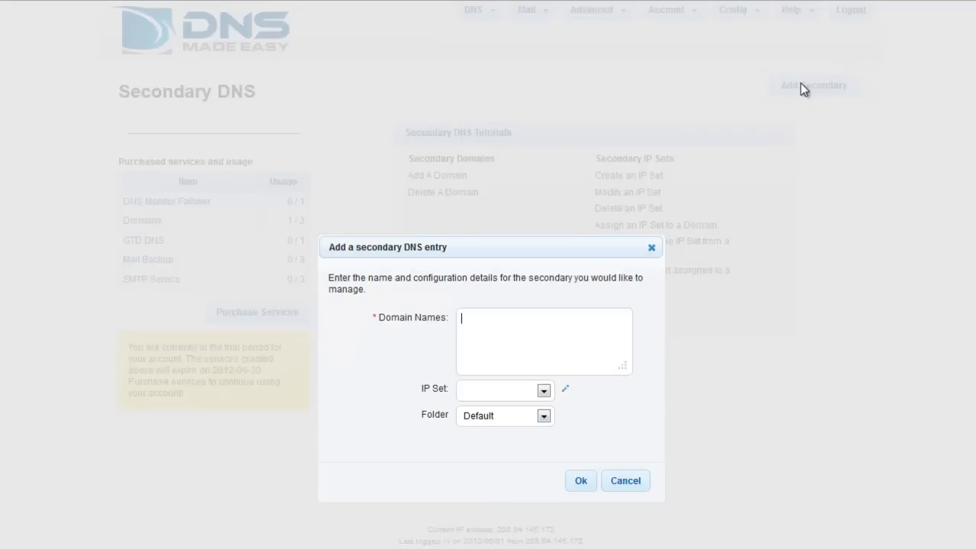
text(example2)
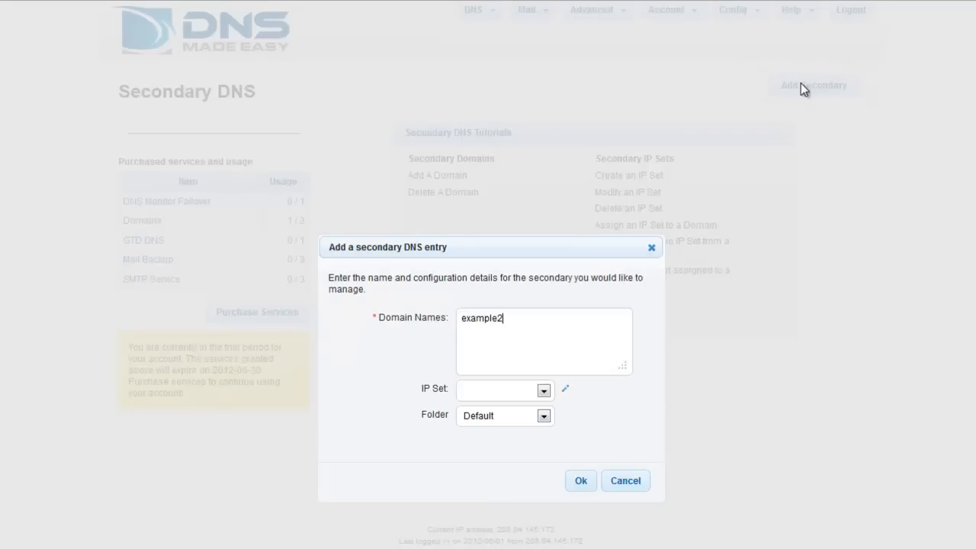
text(34.com)
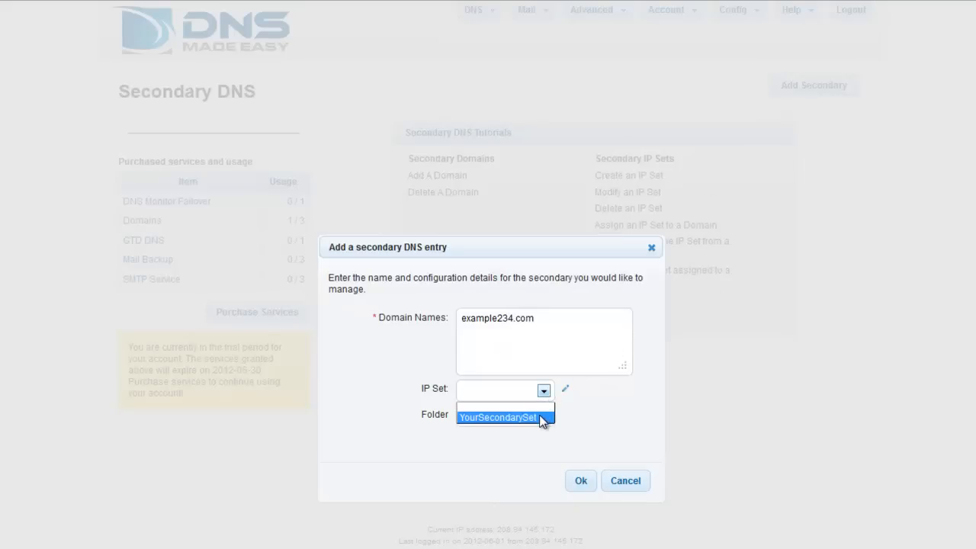
- Assign the YourSecondarySet IP set, confirm the addition and dismiss the success notice
click(500, 418)
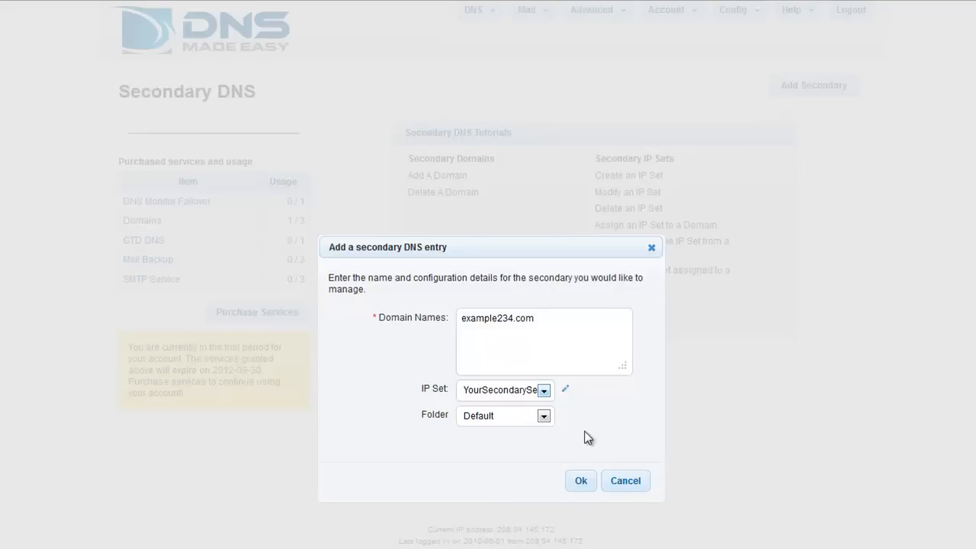
mouse_move(581, 480)
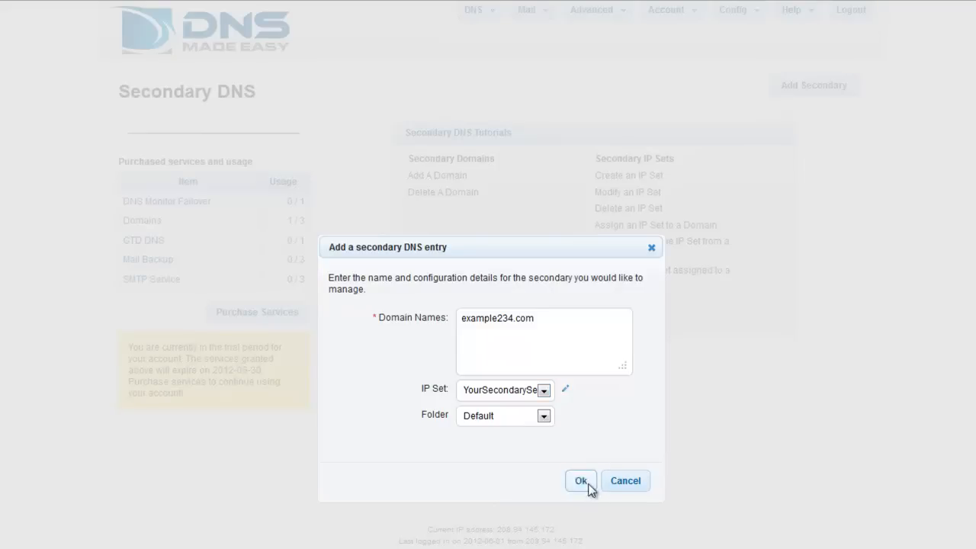
click(579, 480)
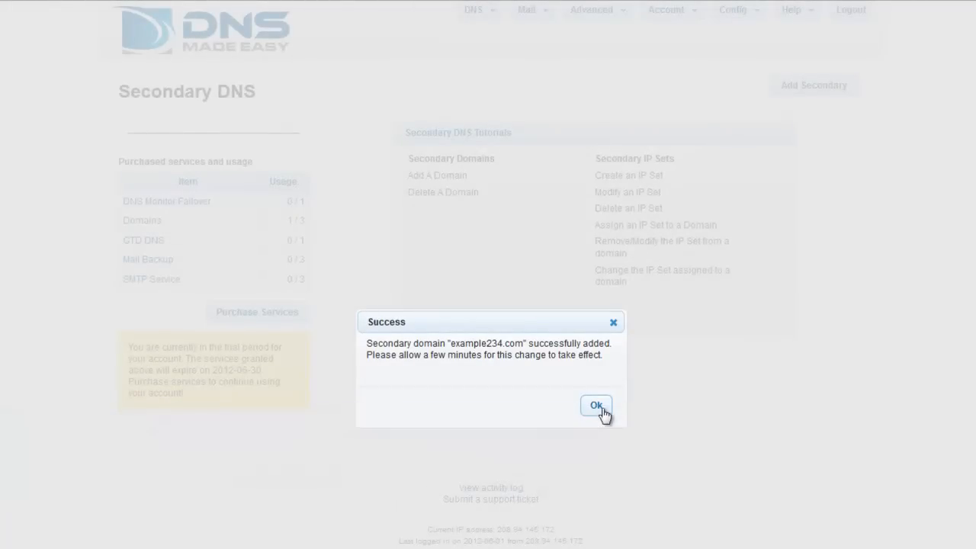
click(595, 406)
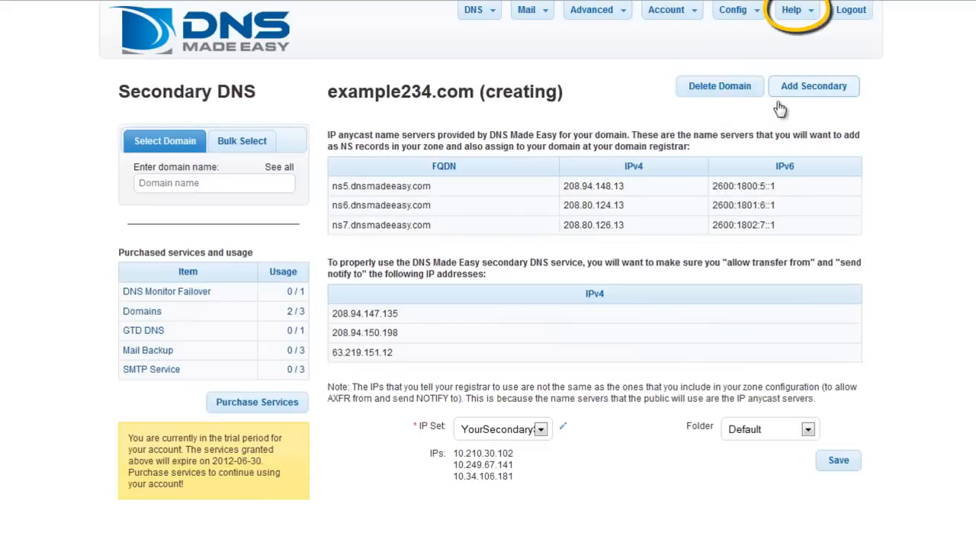
click(793, 9)
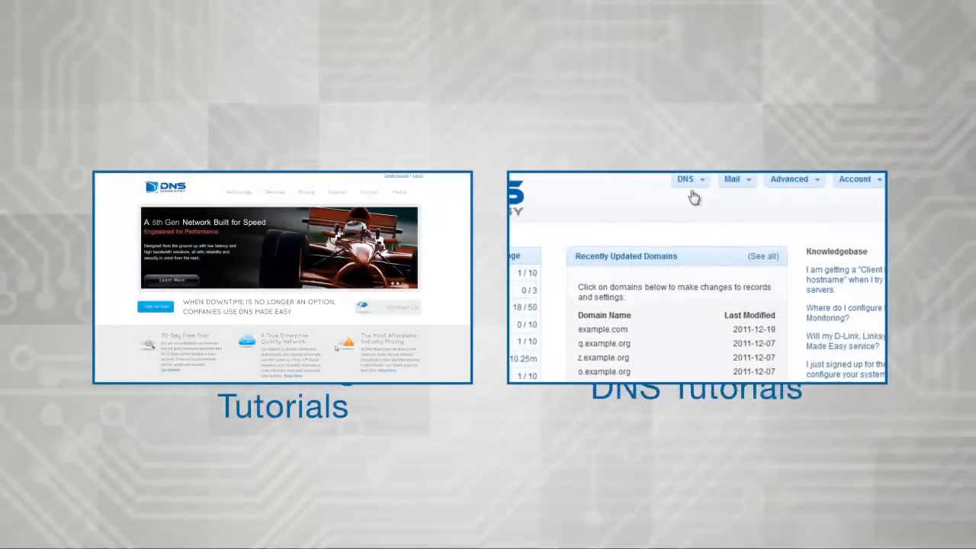
click(684, 178)
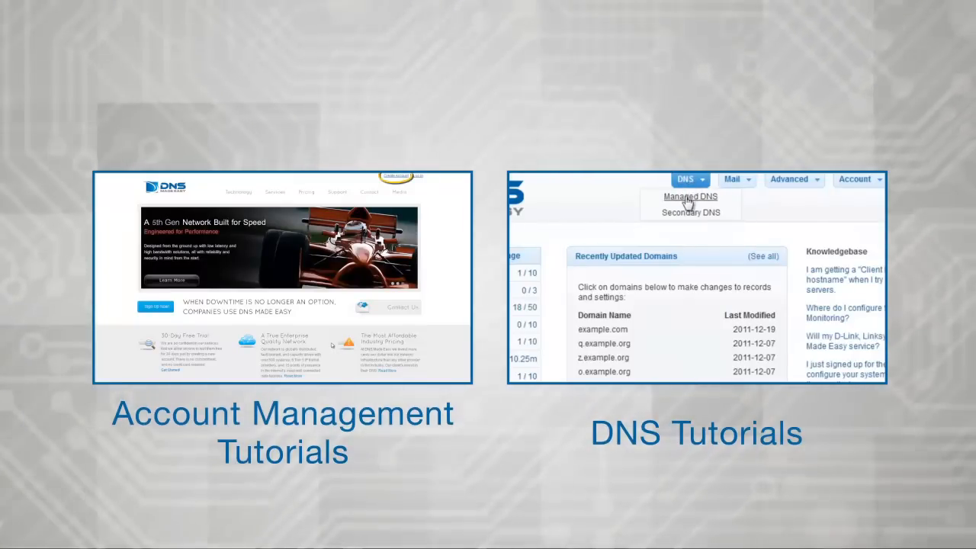
click(689, 197)
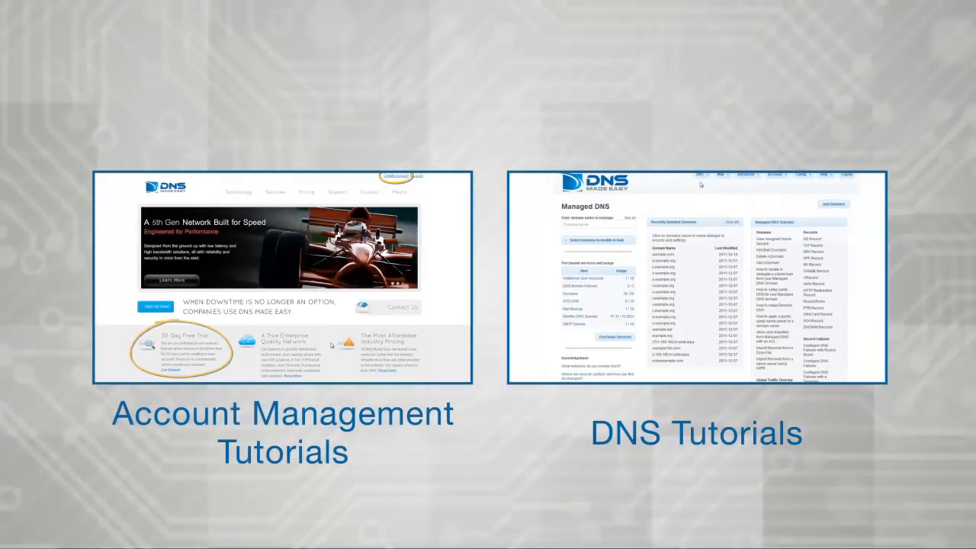